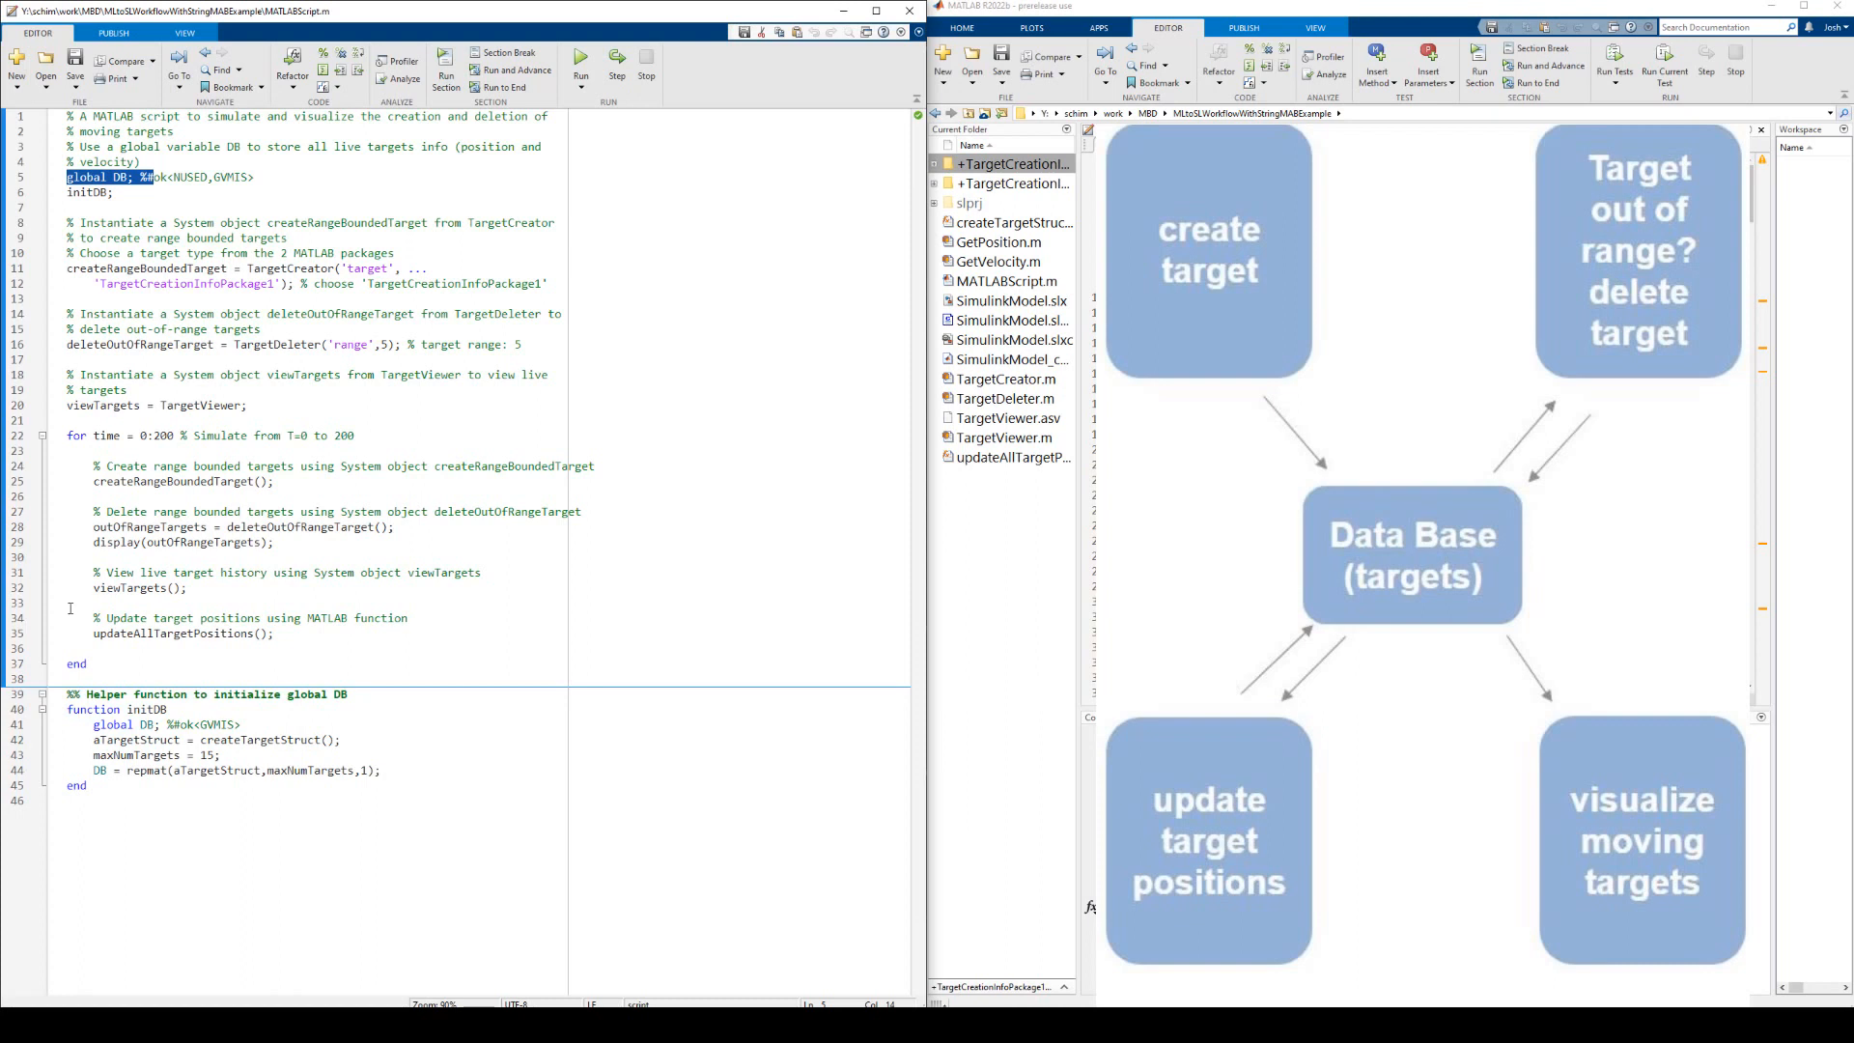
Select the updateAllTargetPositions function call and bring up the equivalent Simulink model
click(1010, 182)
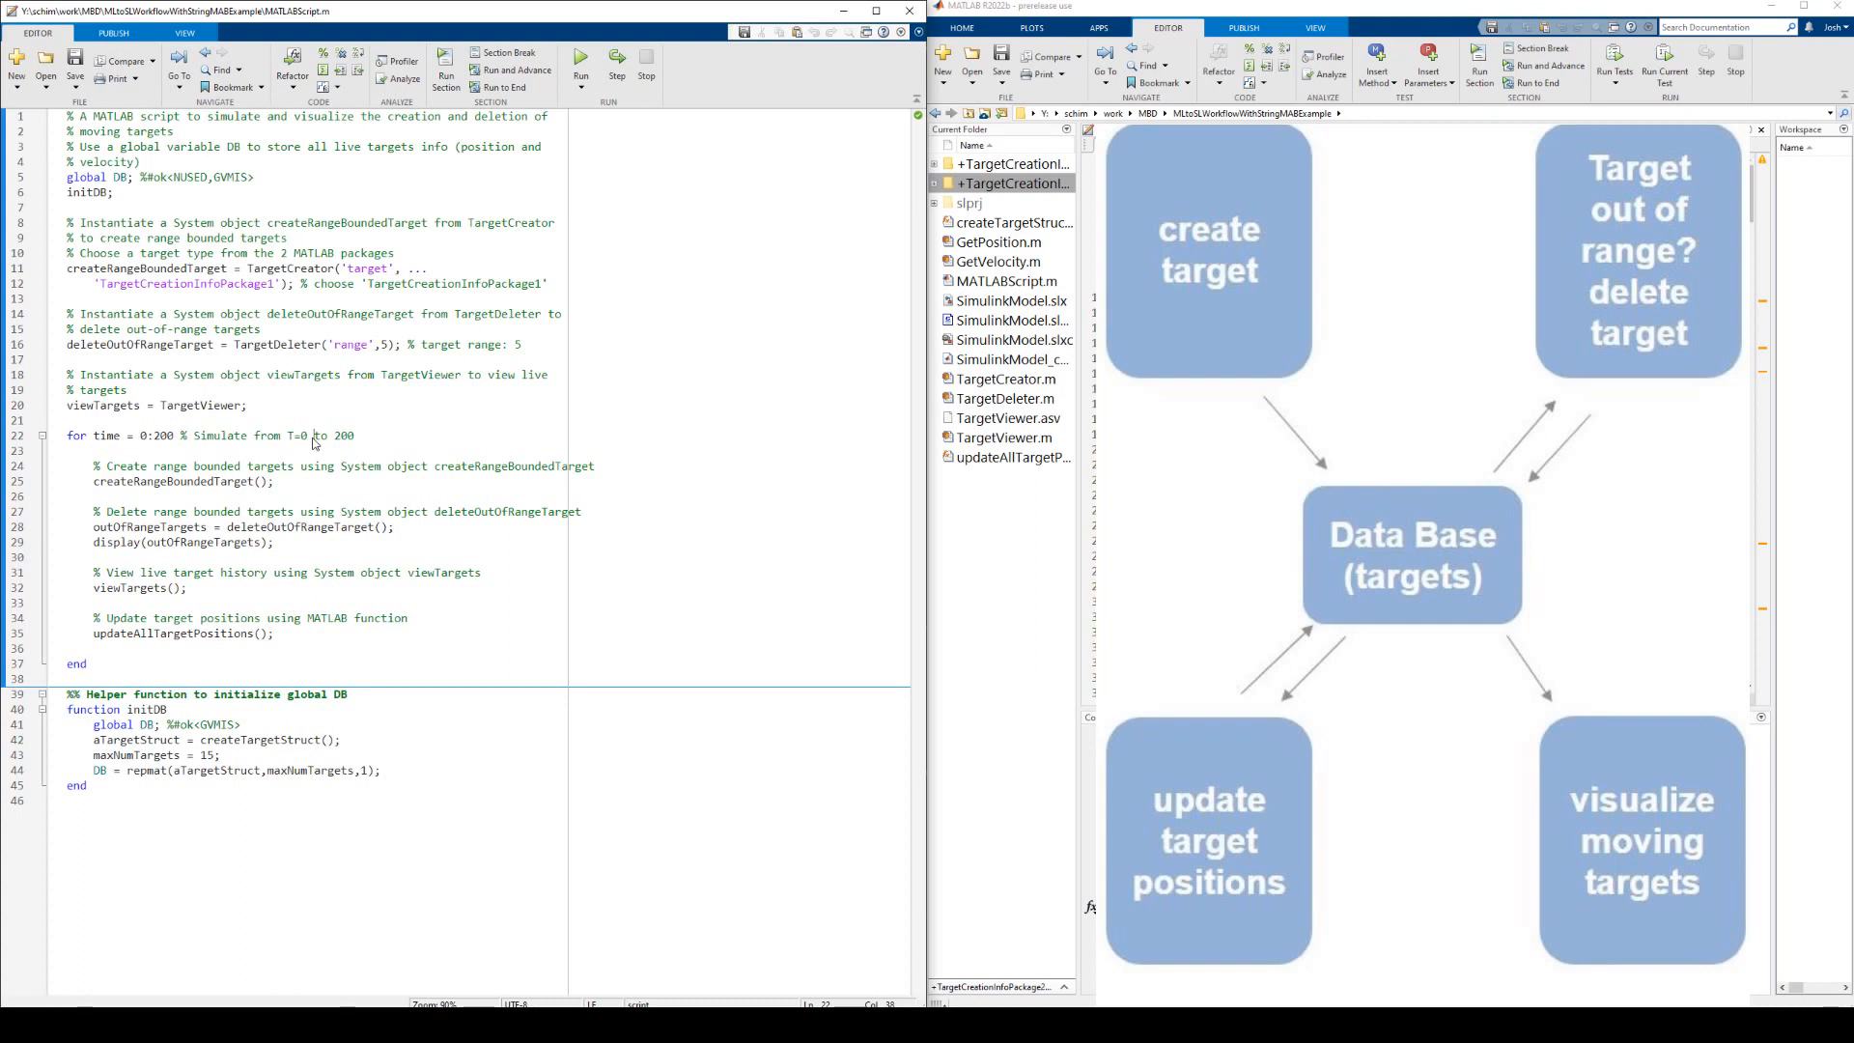
mouse_move(341, 585)
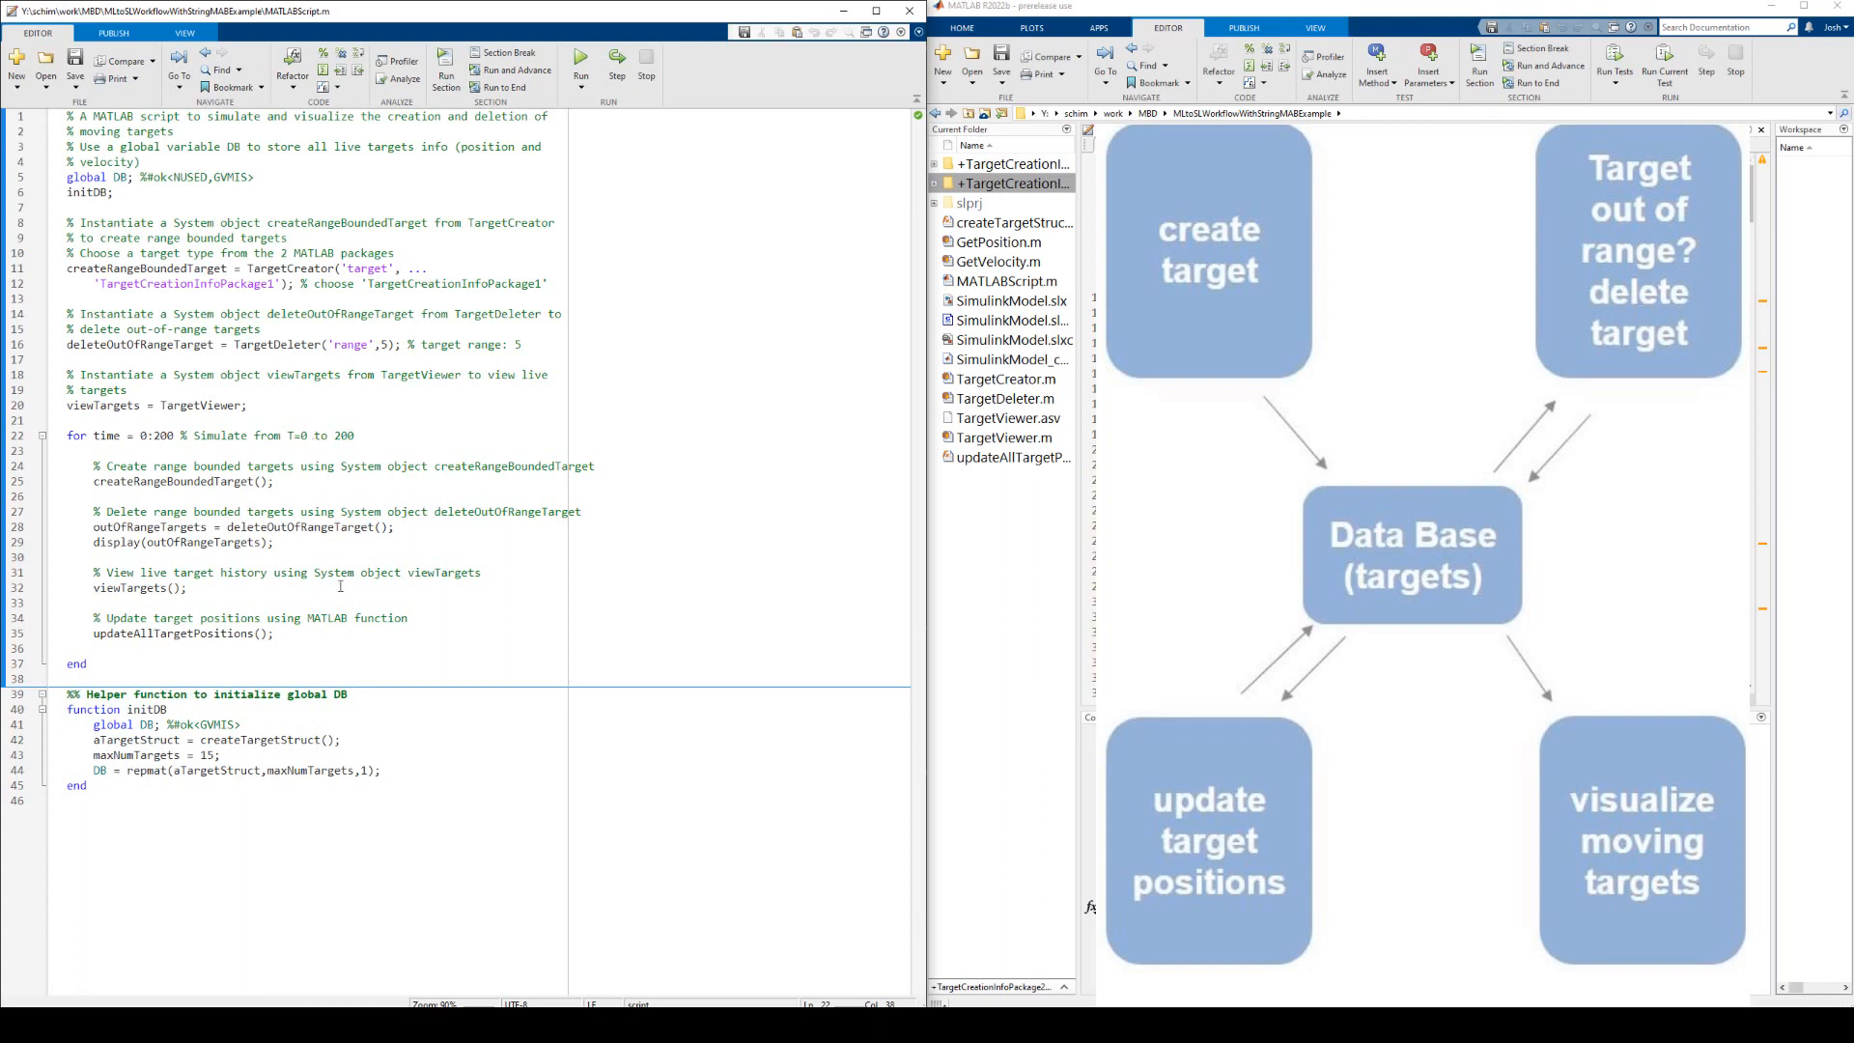
double_click(172, 632)
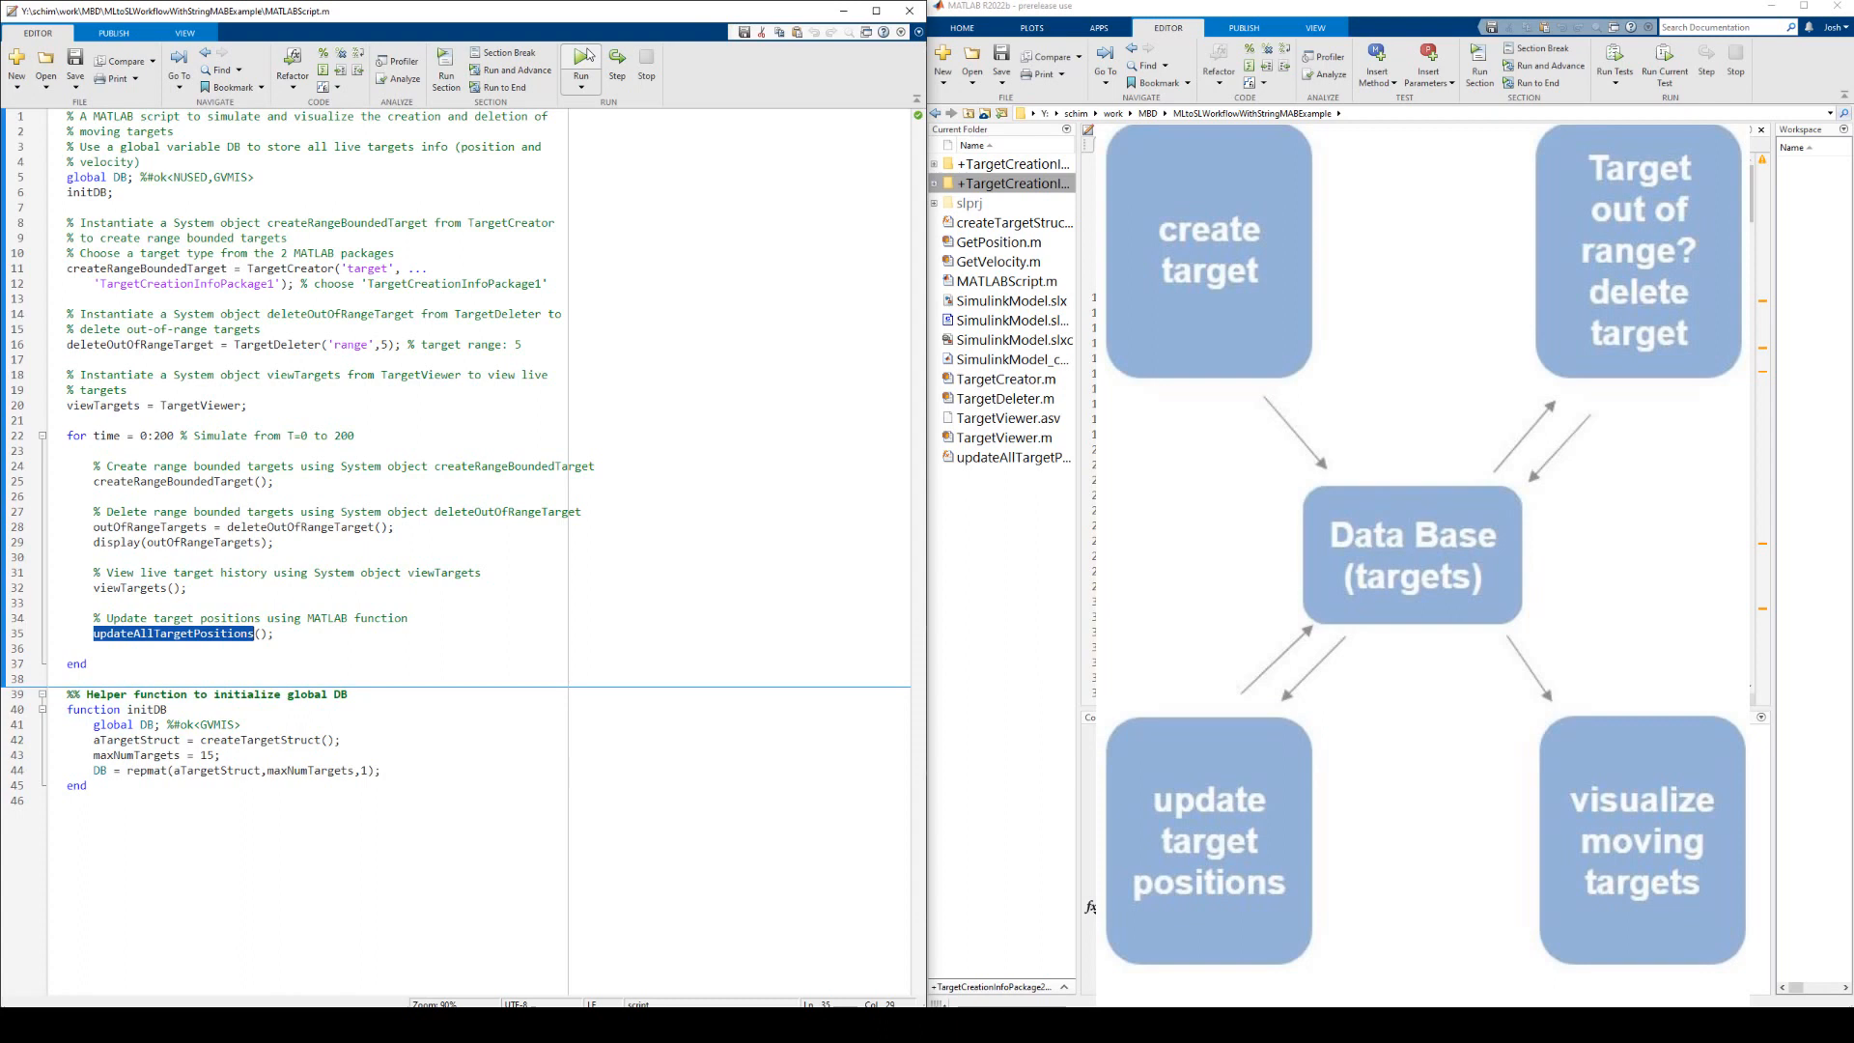
click(580, 64)
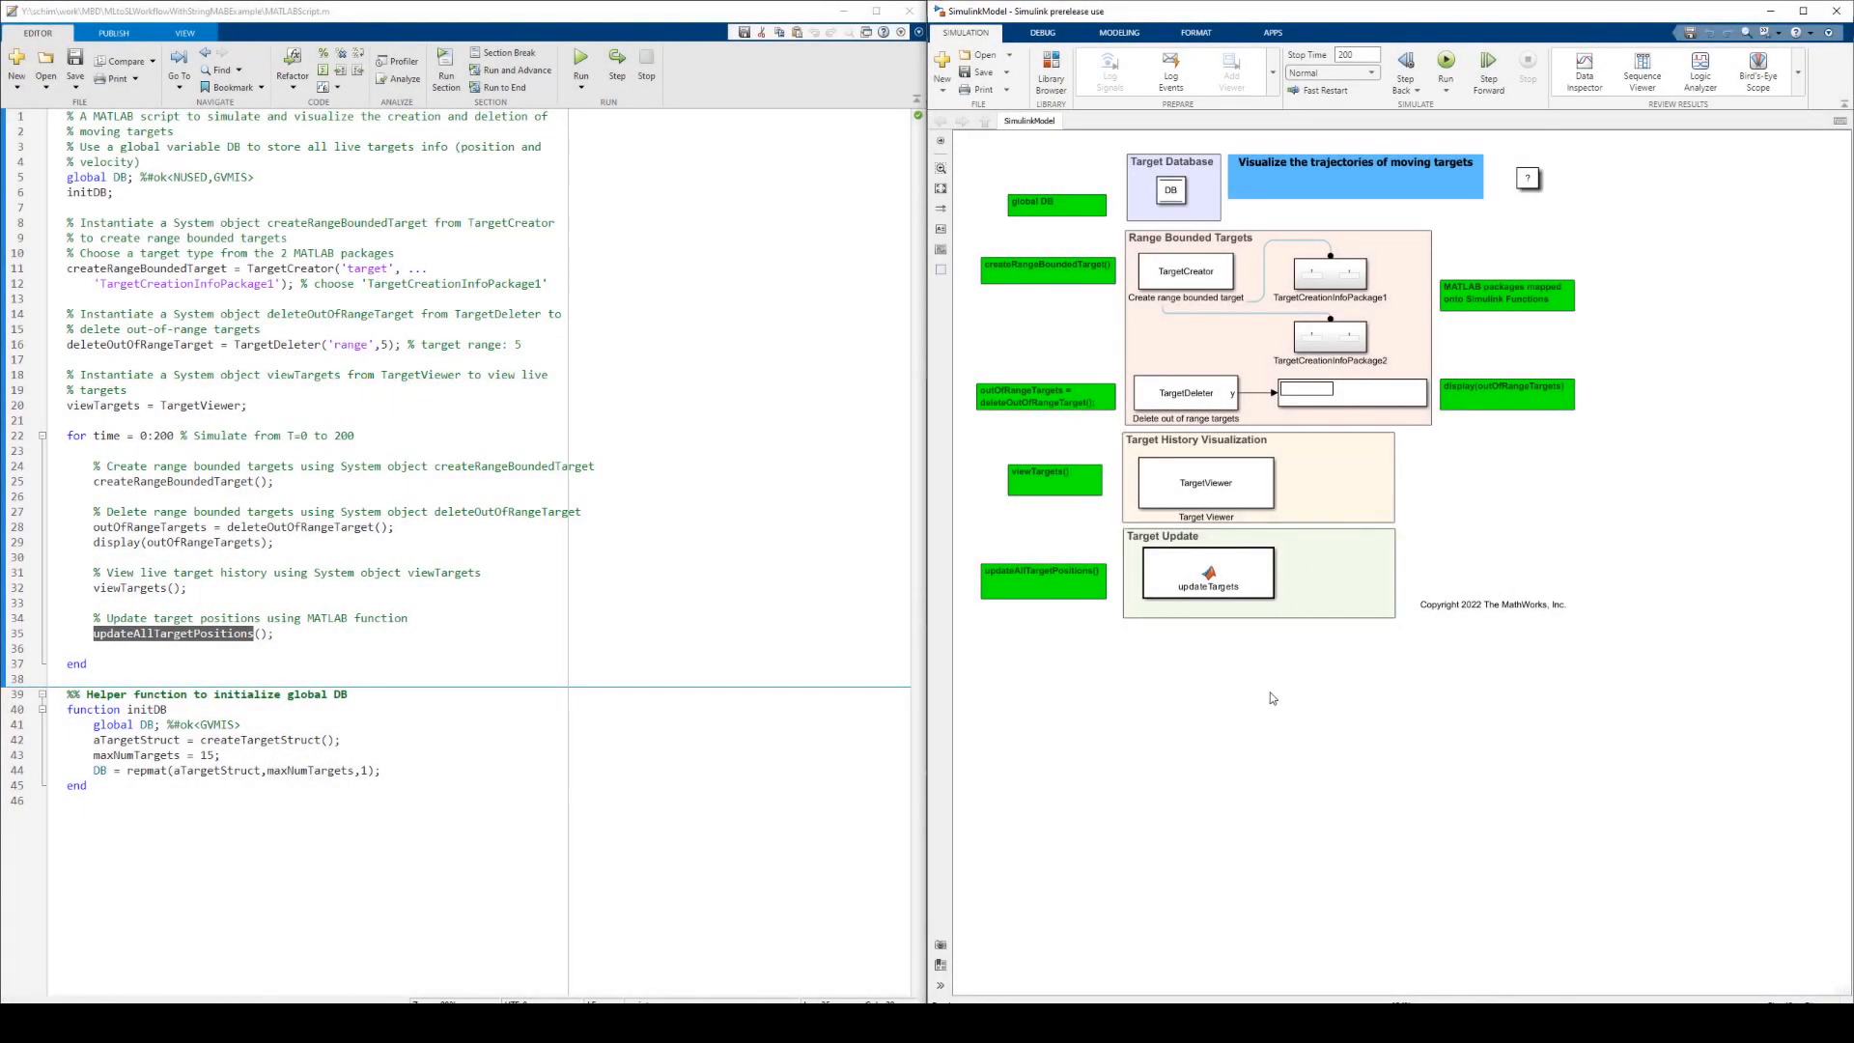
mouse_move(673, 619)
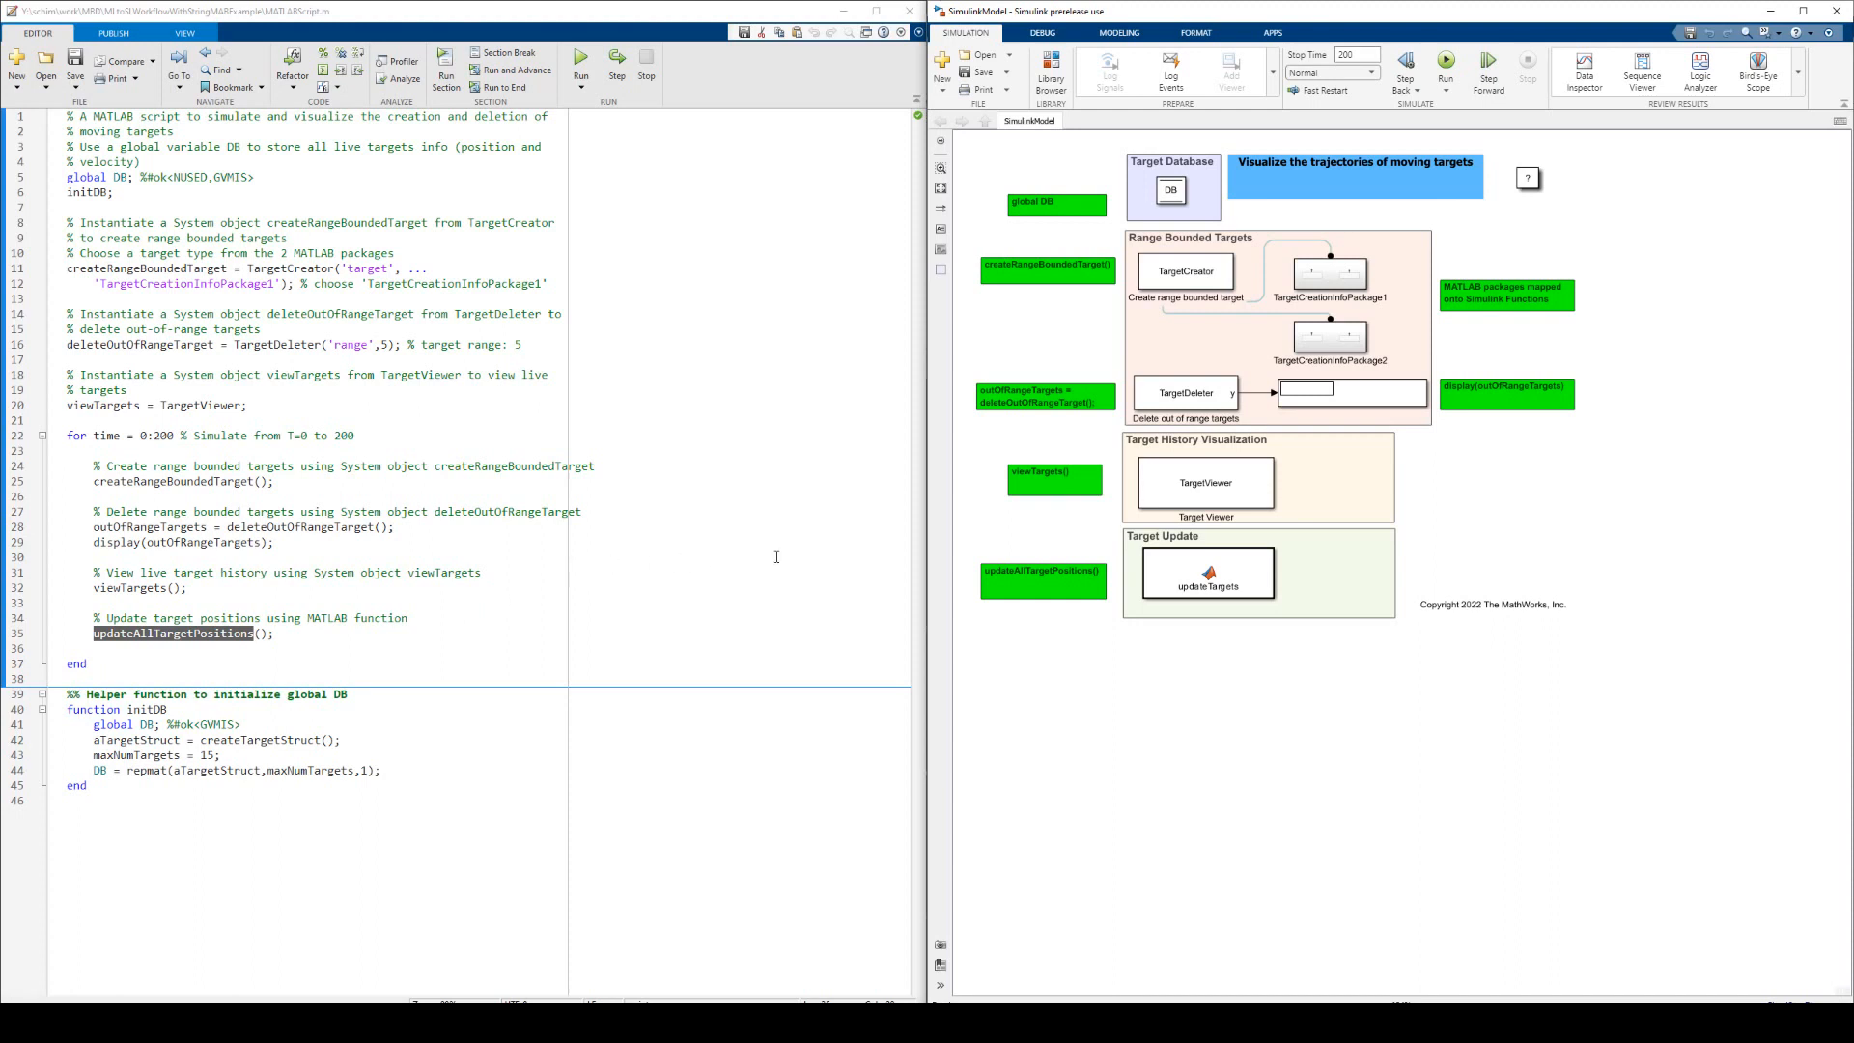
Pick the Target Database, TargetCreator and TargetViewer blocks, then switch to the documentation table
click(1169, 189)
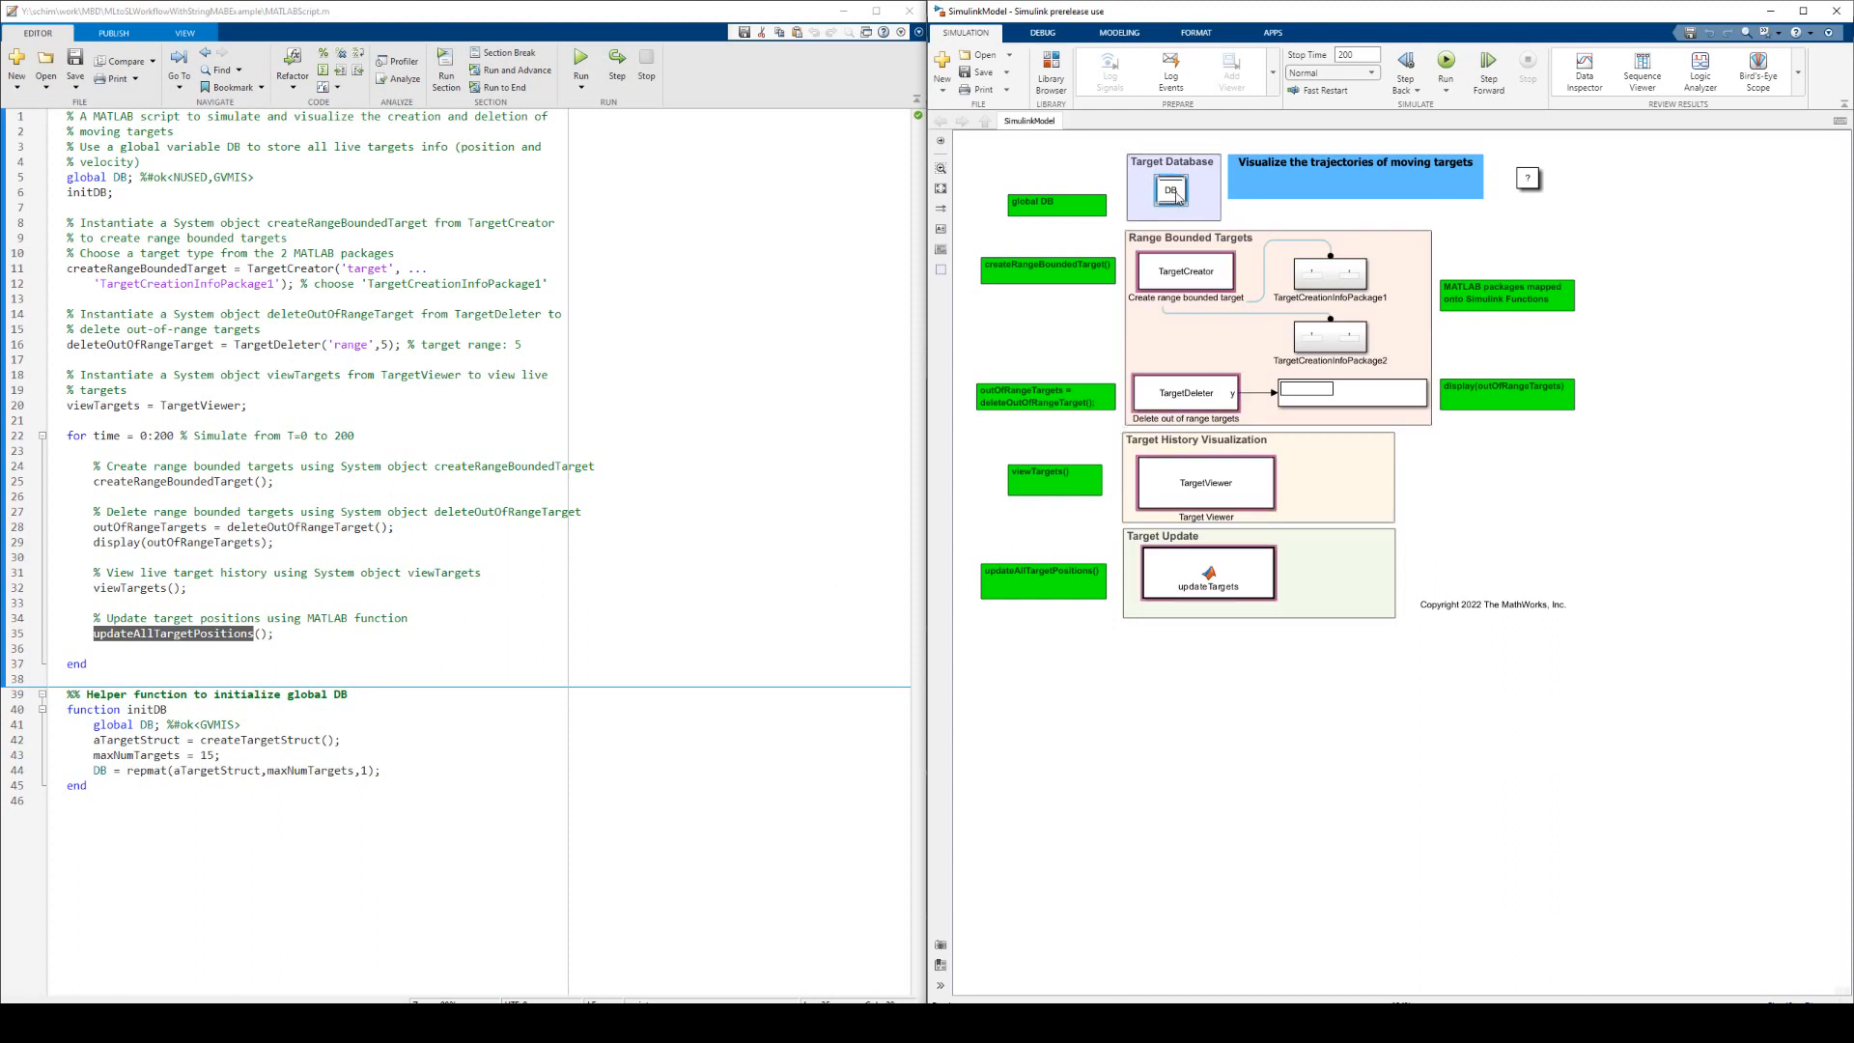
click(1184, 271)
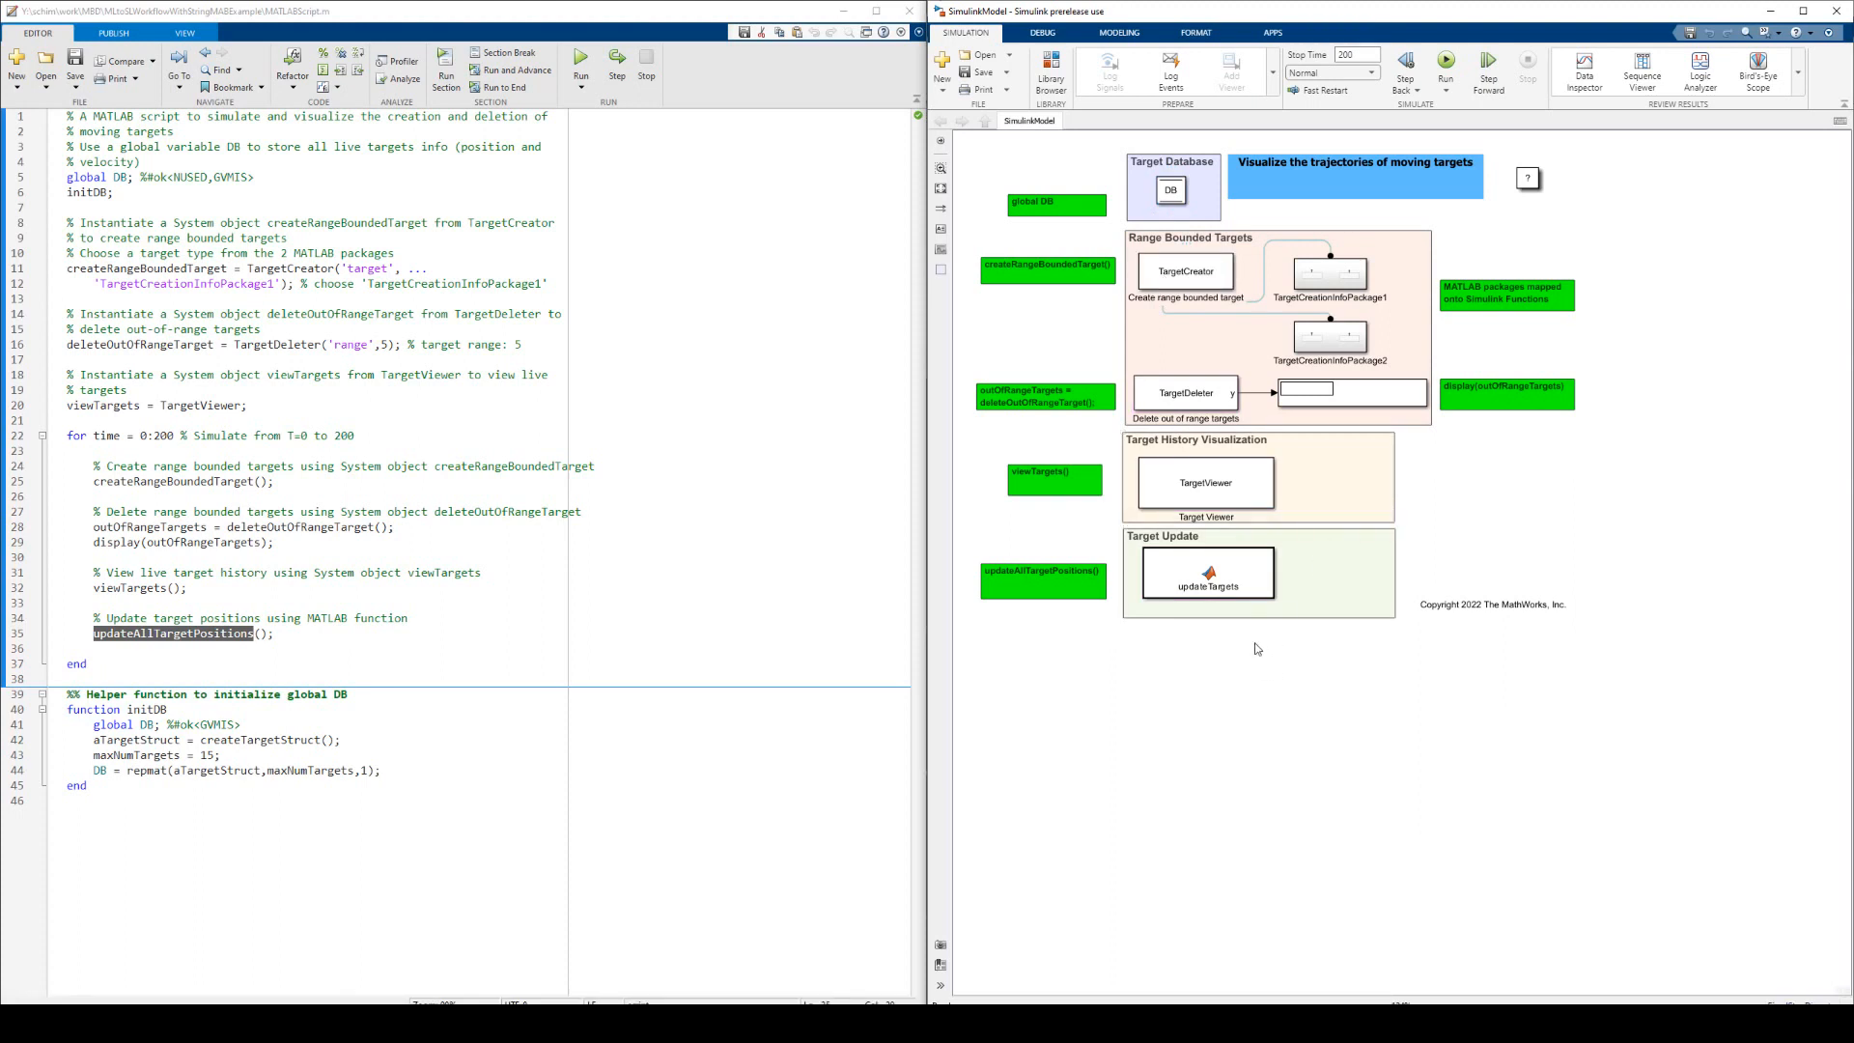
mouse_move(690, 565)
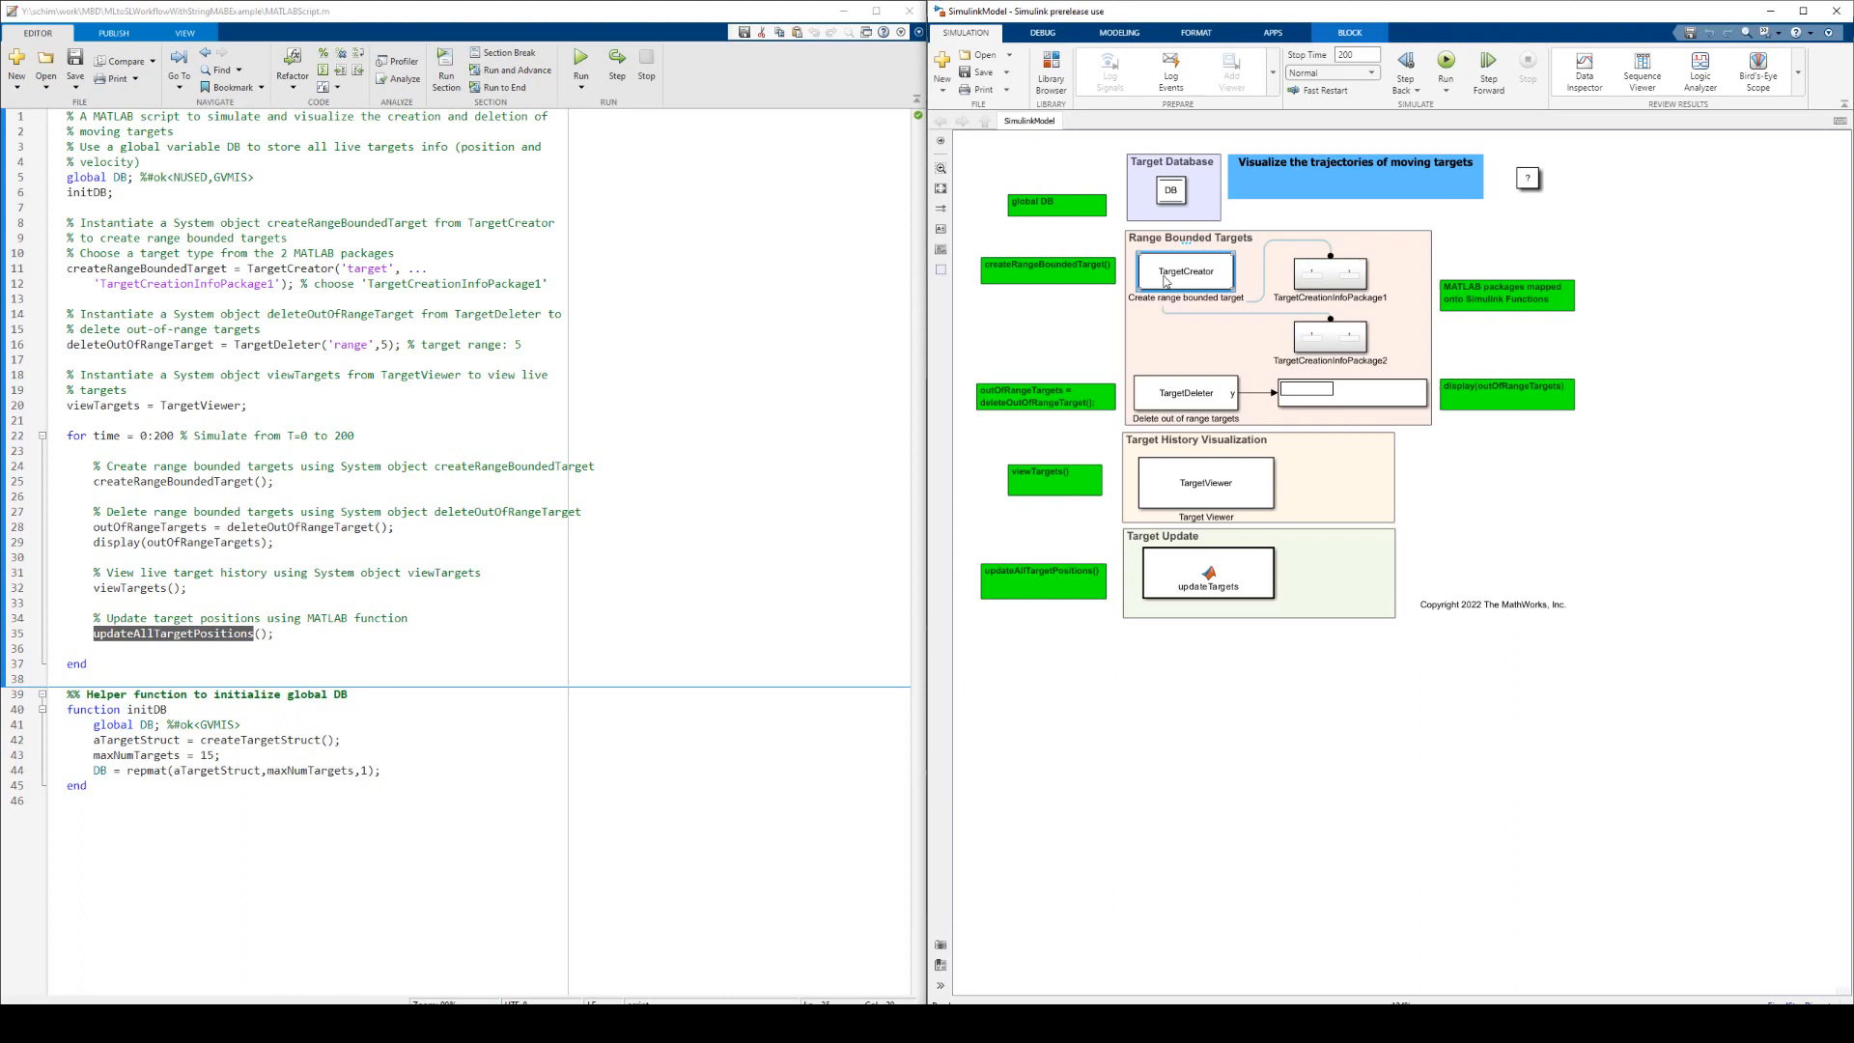
click(1183, 391)
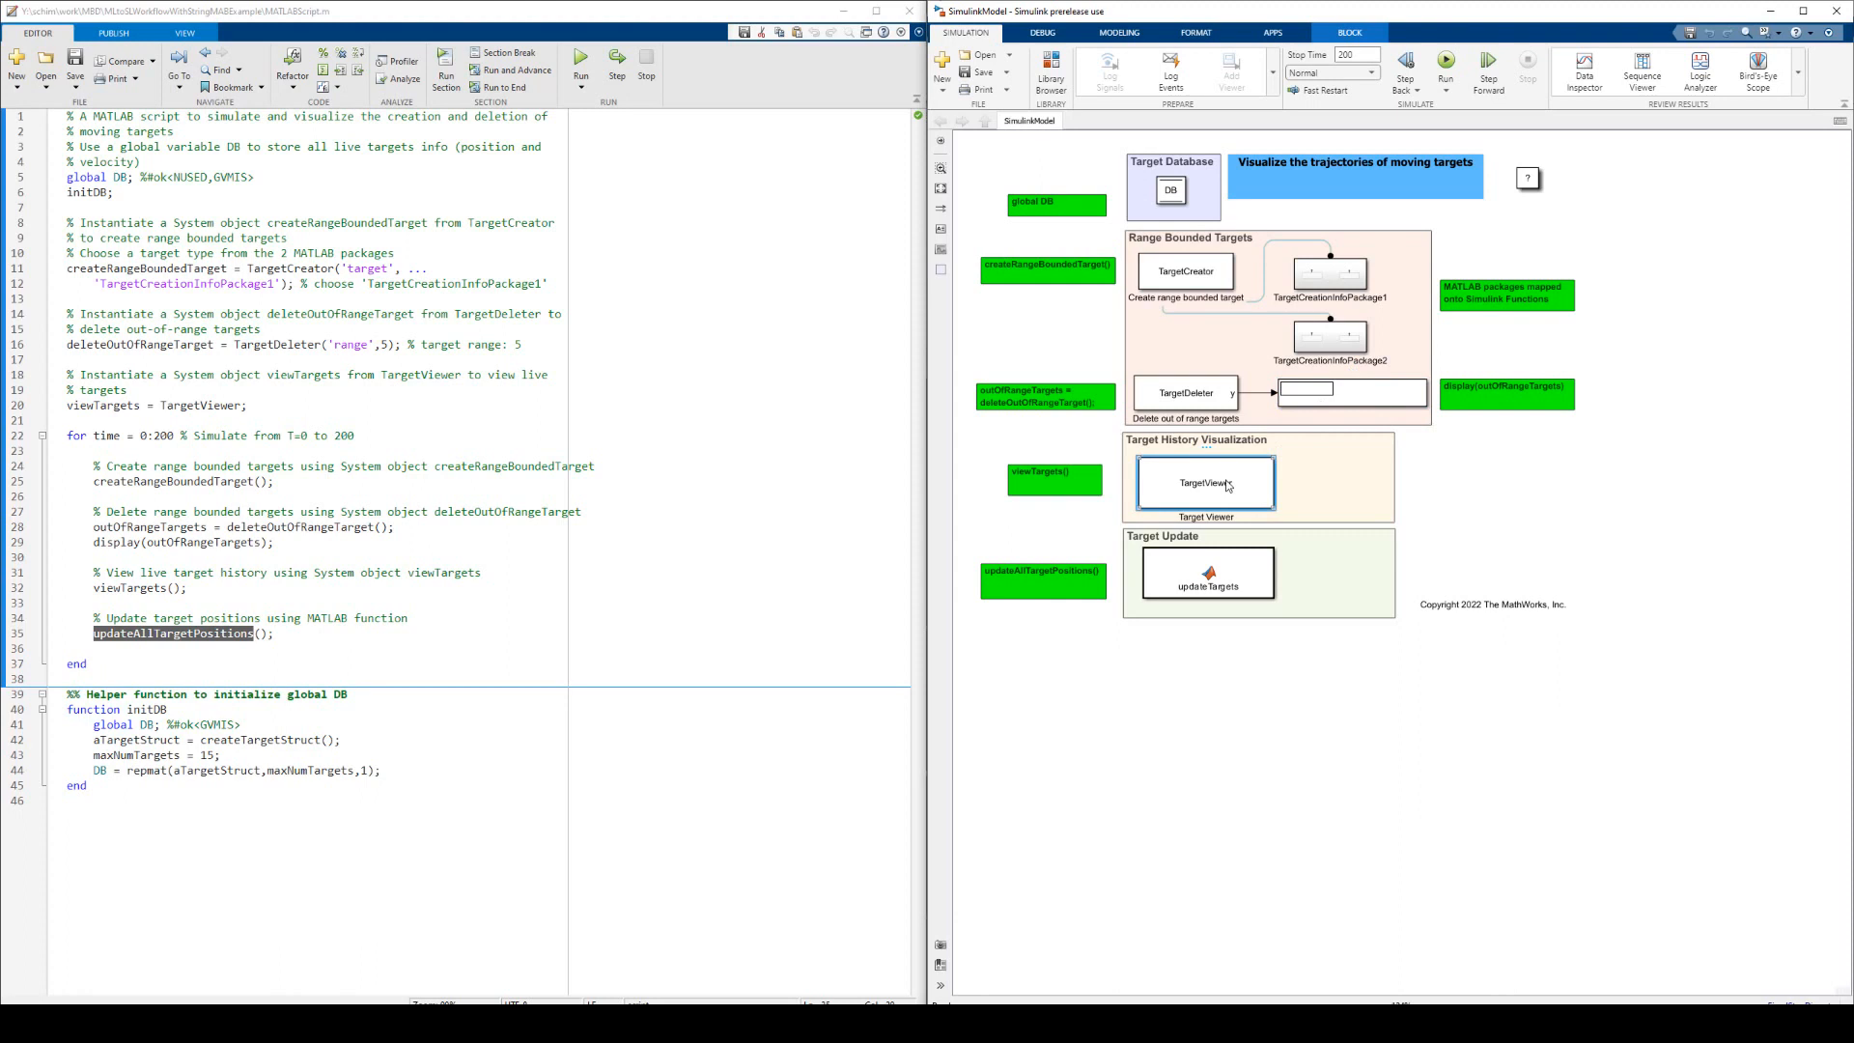
click(1206, 572)
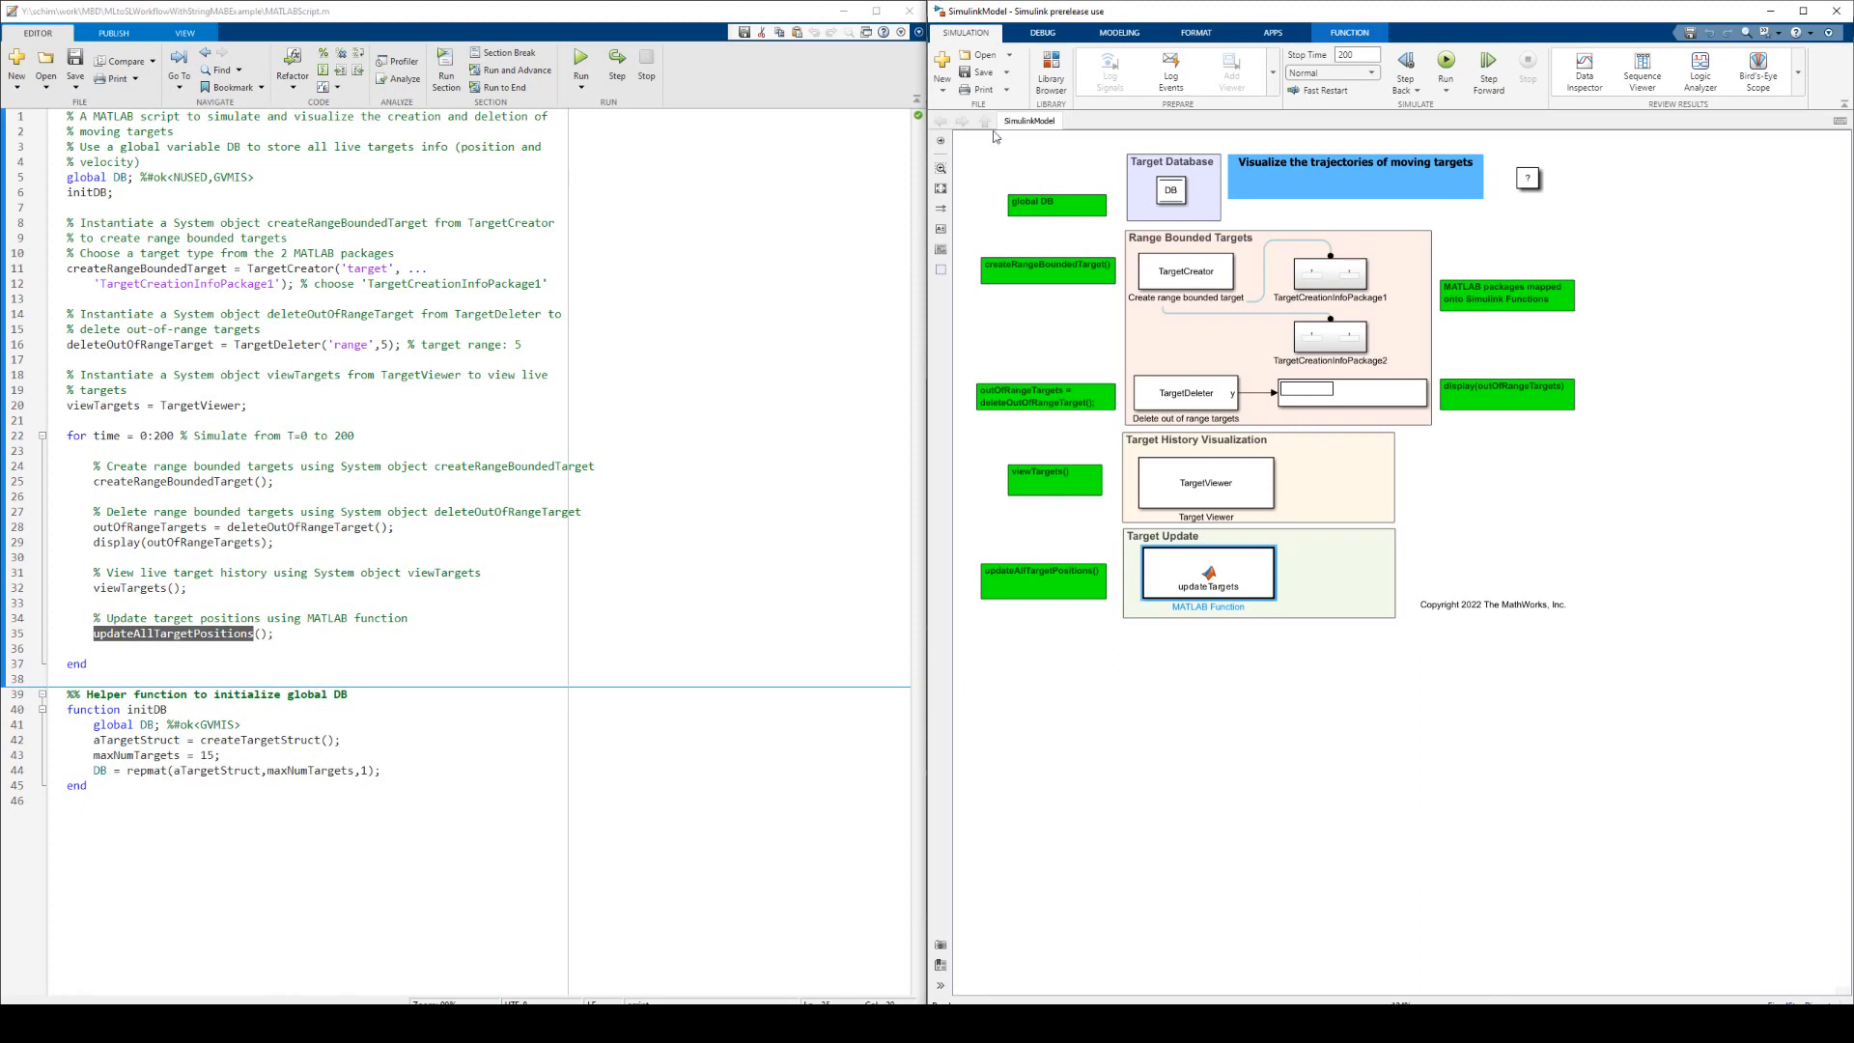
click(1444, 68)
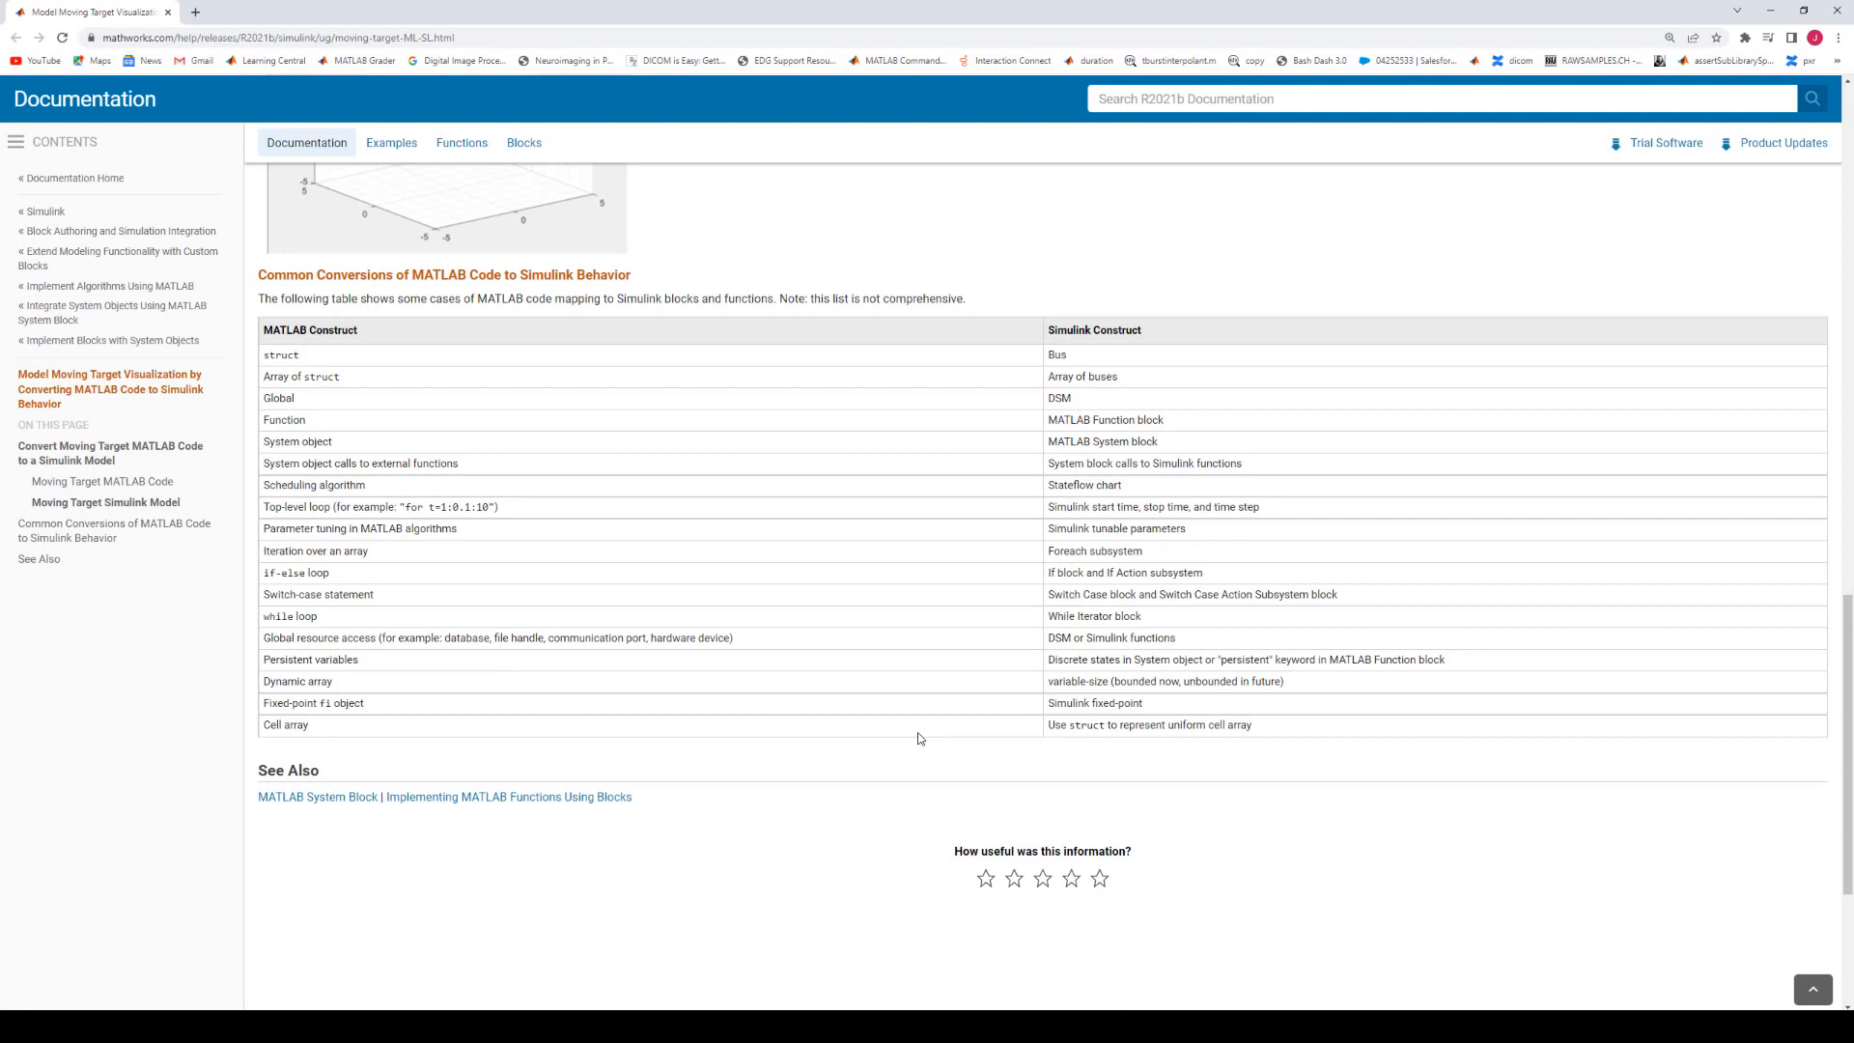
mouse_move(1431, 496)
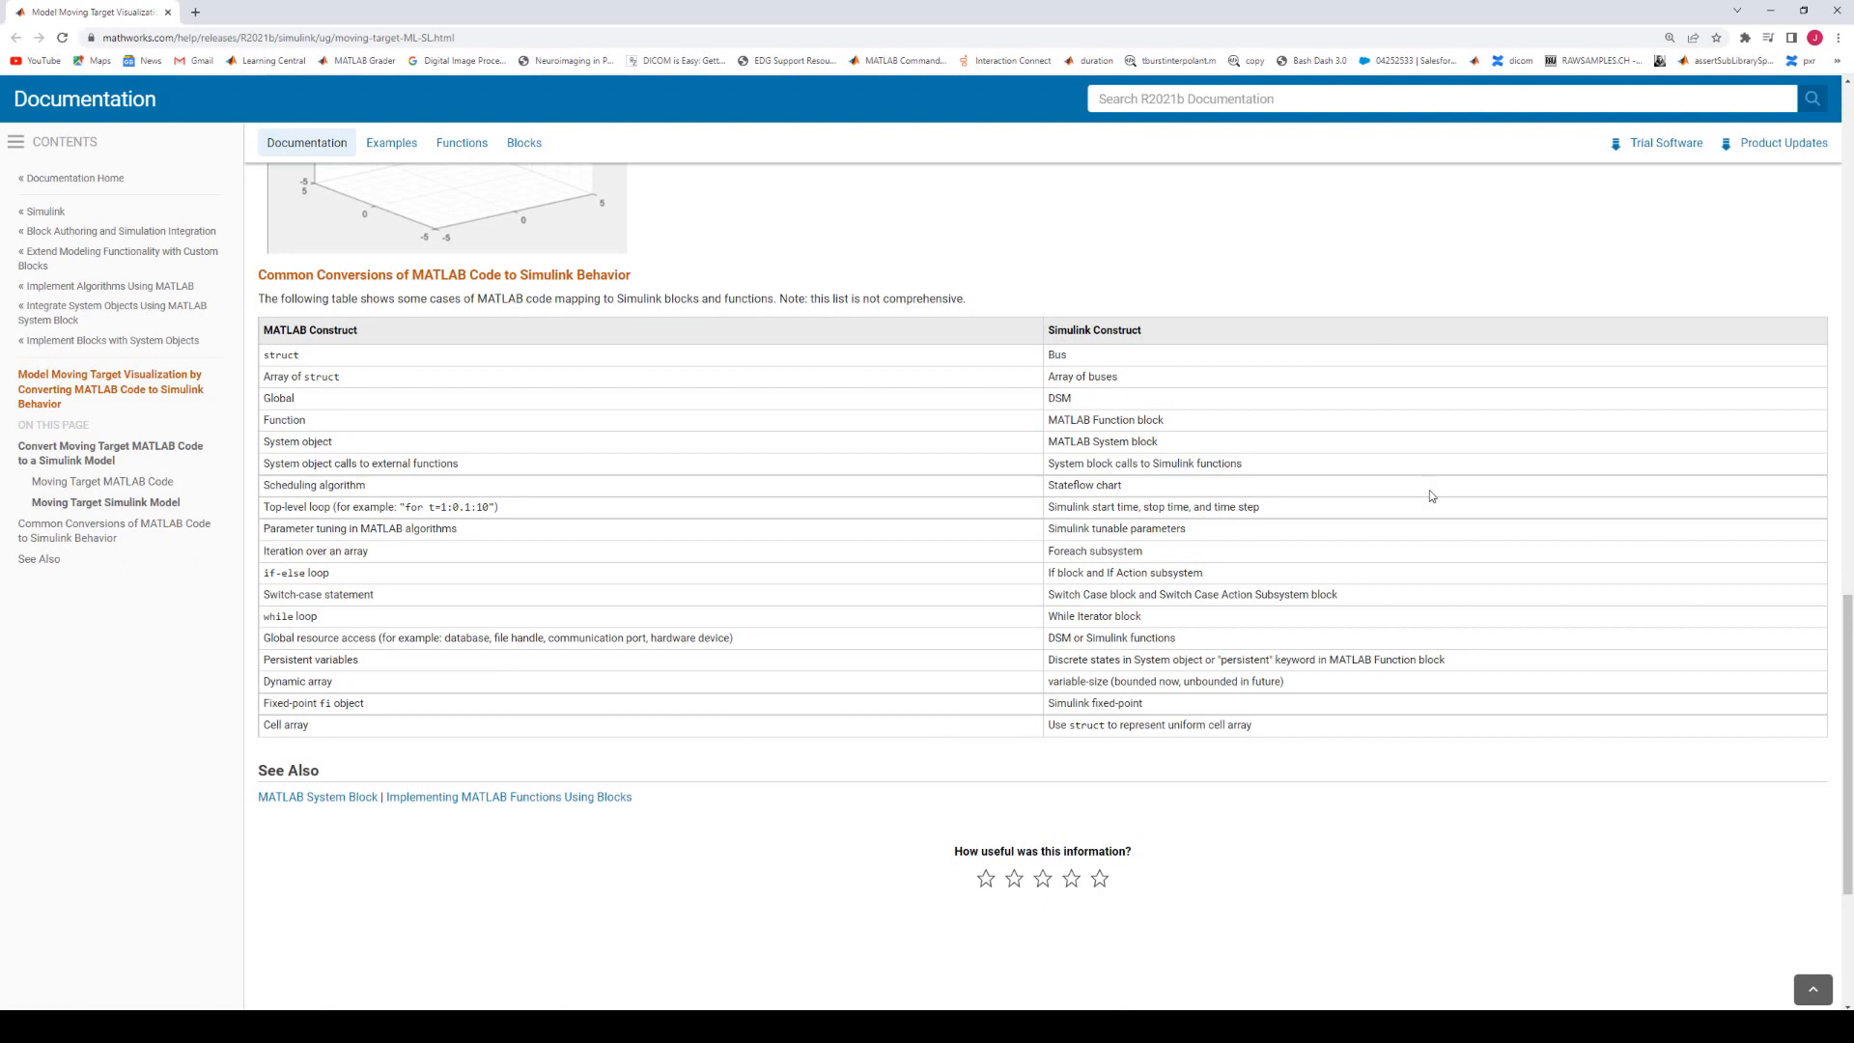
mouse_move(1406, 773)
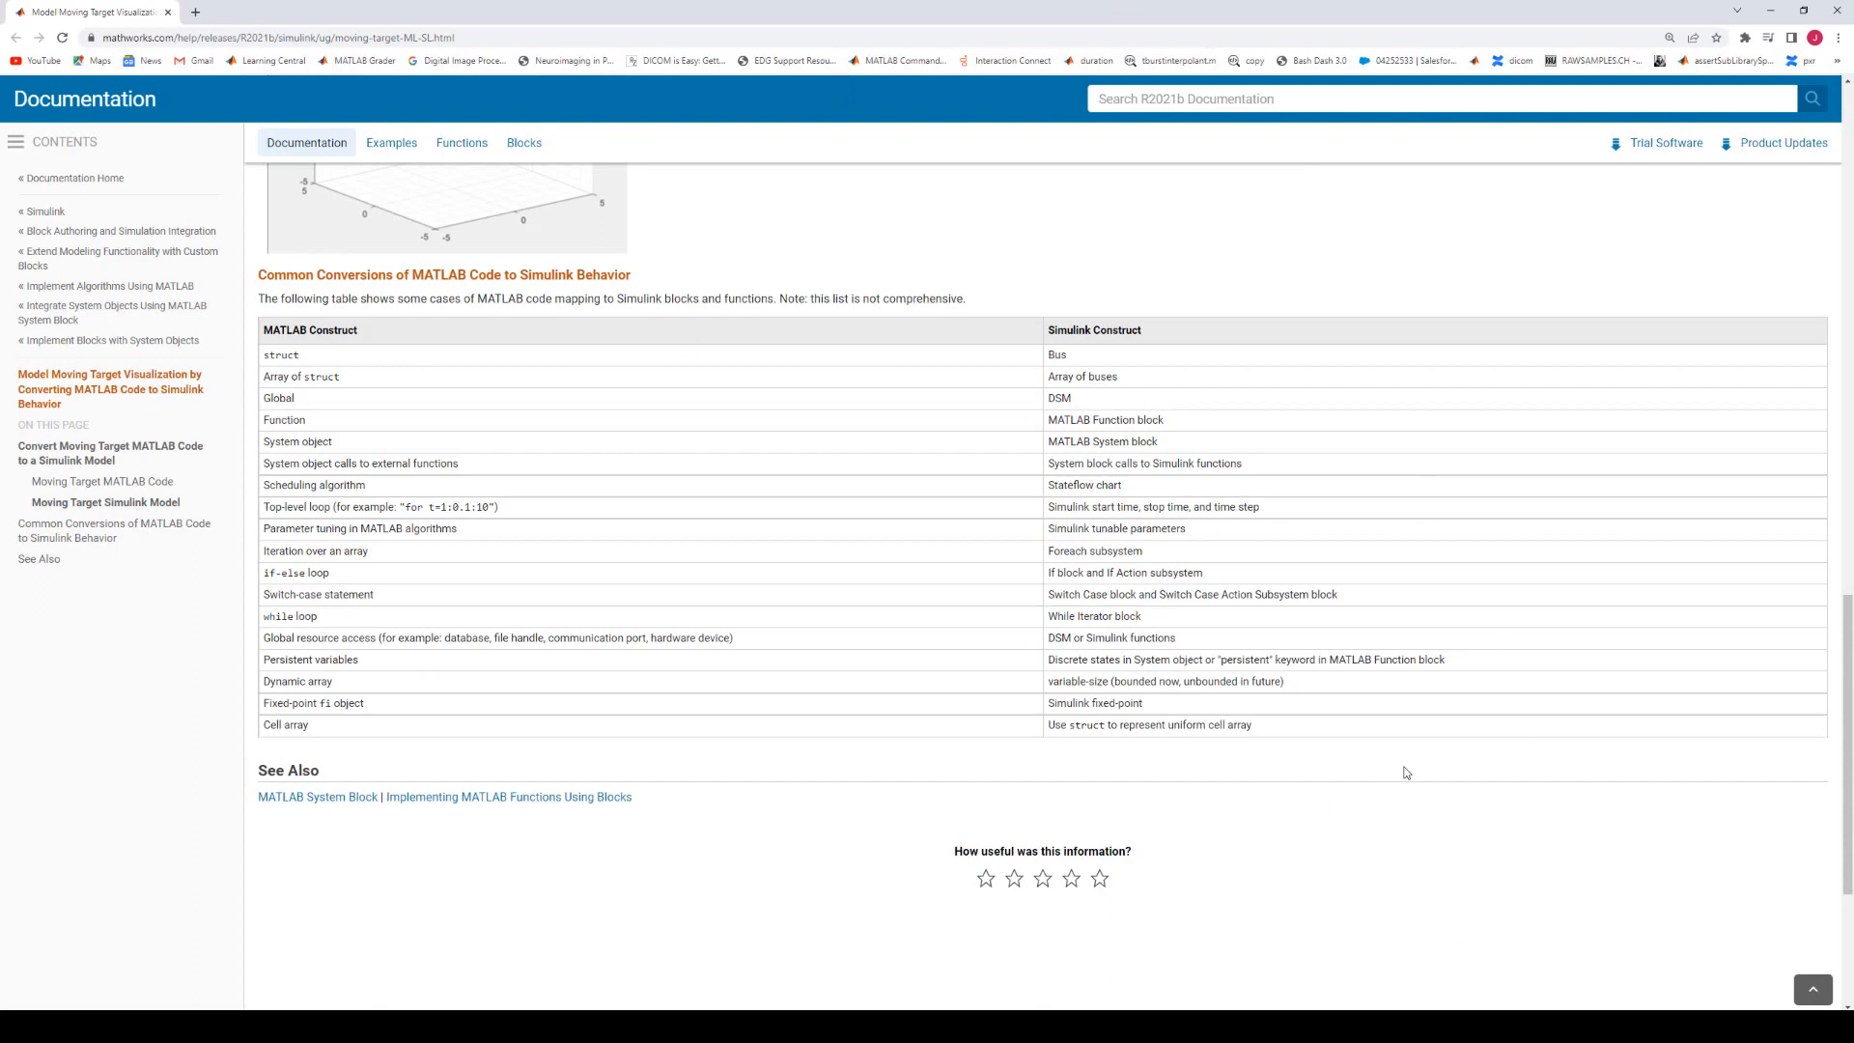